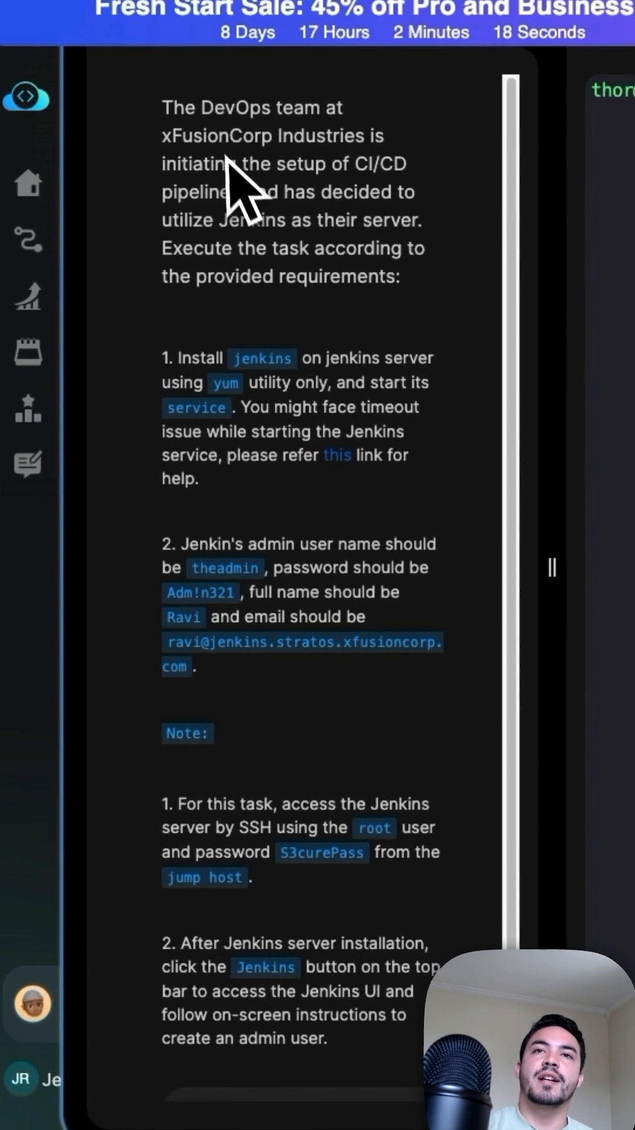
mouse_move(392, 253)
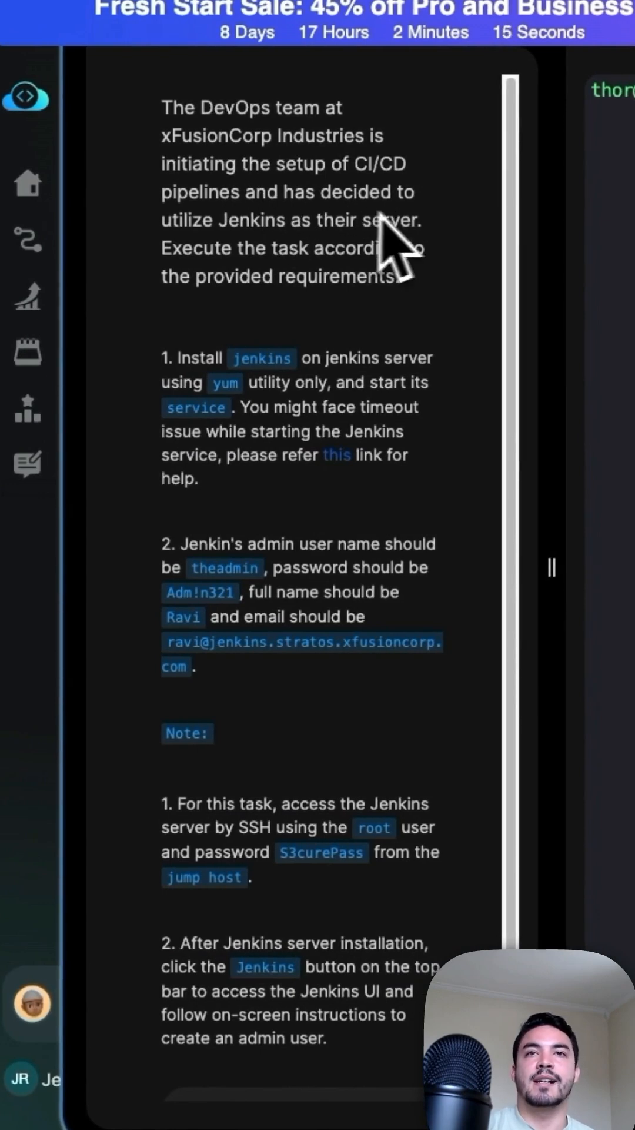
Enter 'theadmin' as the Jenkins first admin username.
scroll("down", 3)
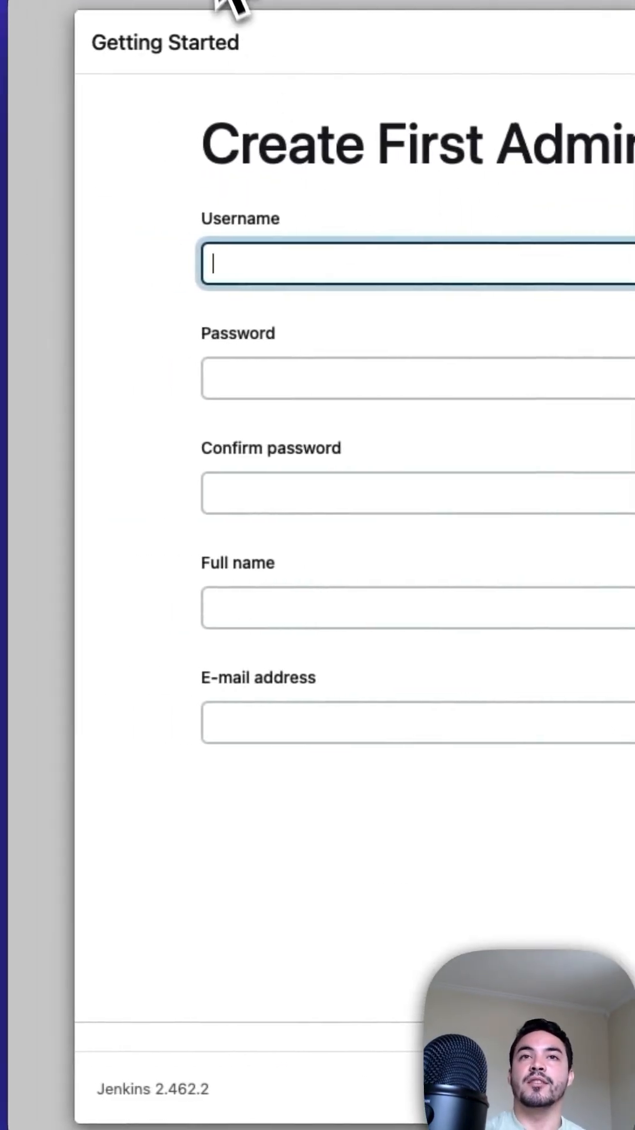
type("theadmin")
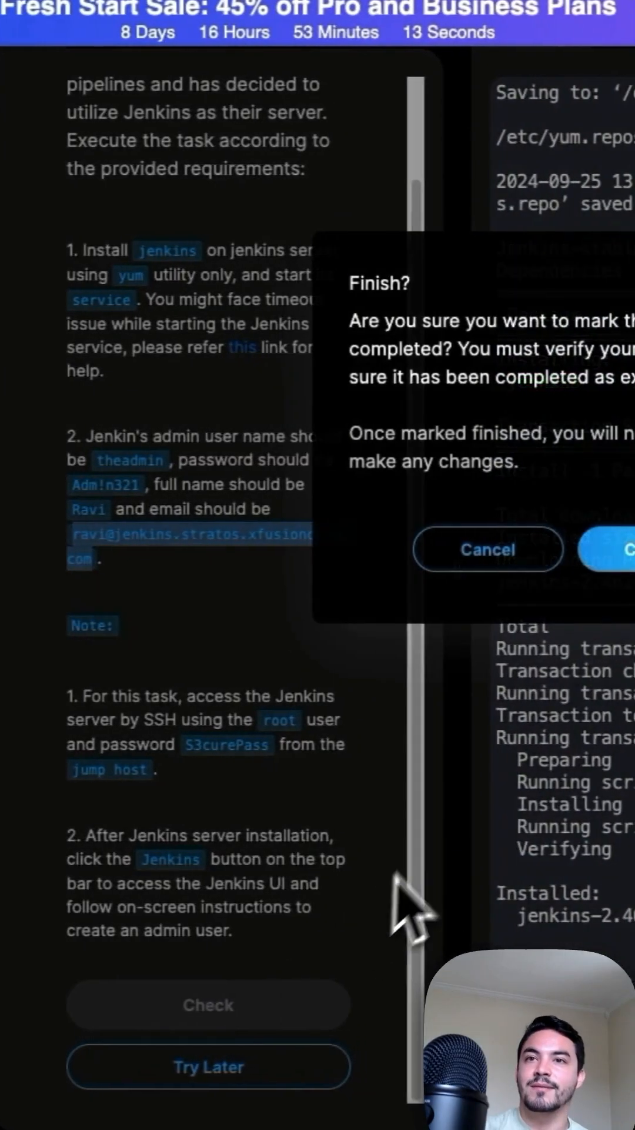
Confirm finishing the Jenkins setup task in the Finish? dialog.
left_click(616, 549)
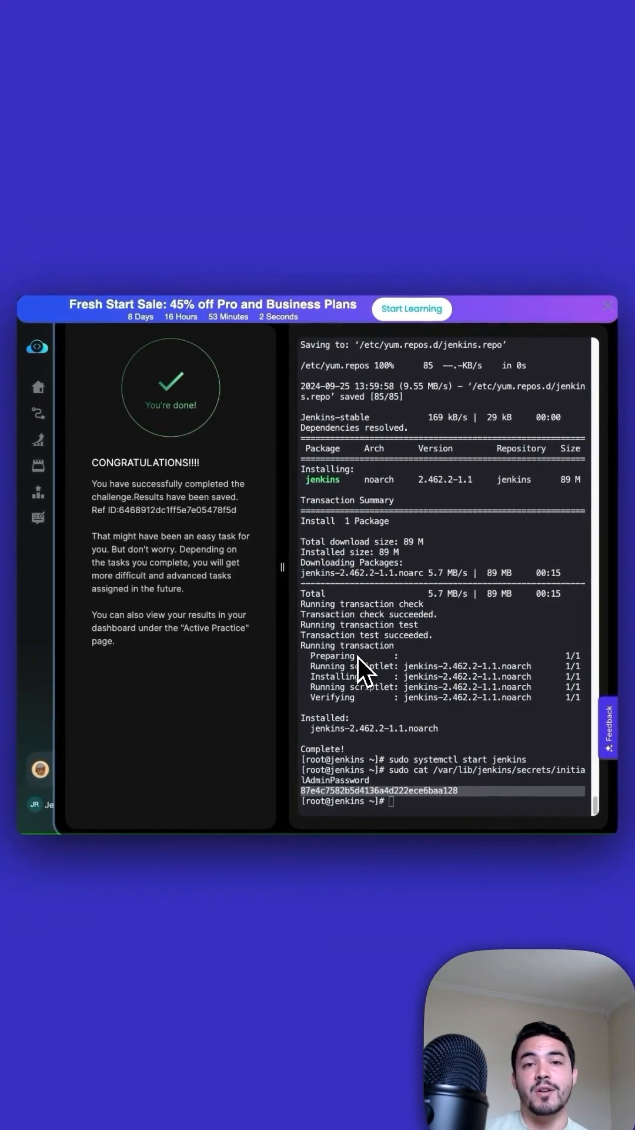